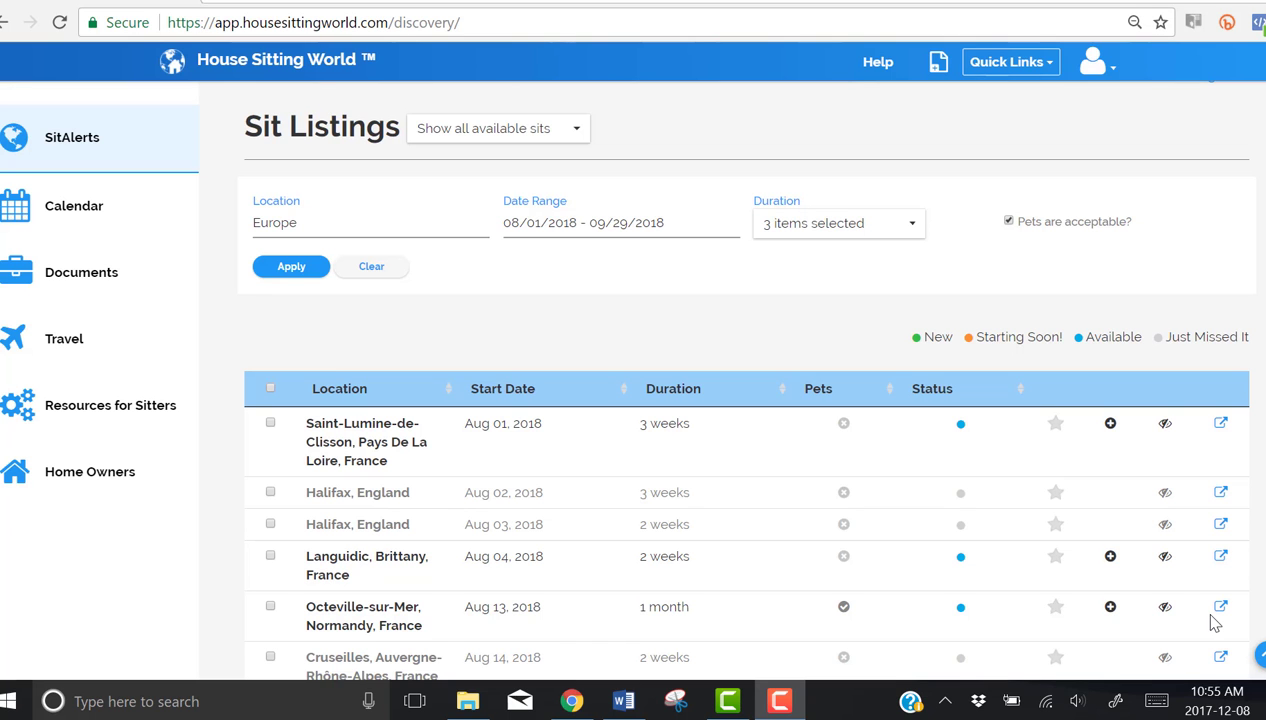
mouse_move(188, 98)
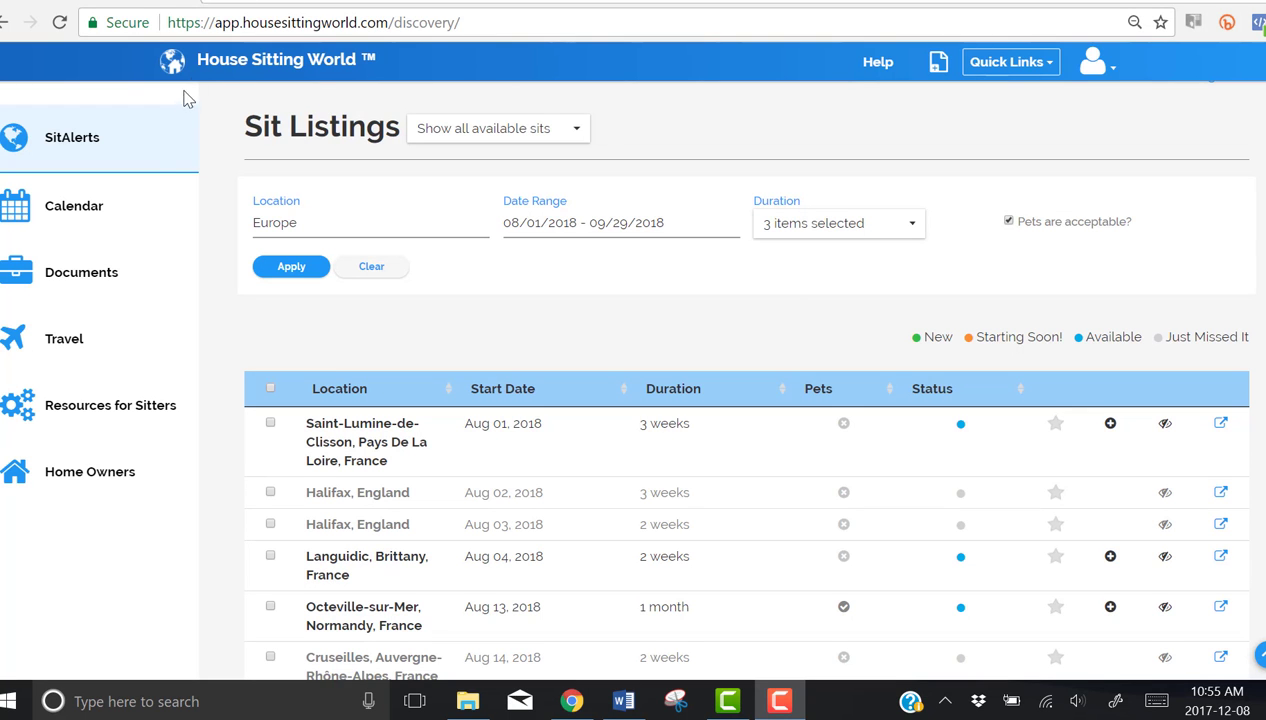
mouse_move(164, 152)
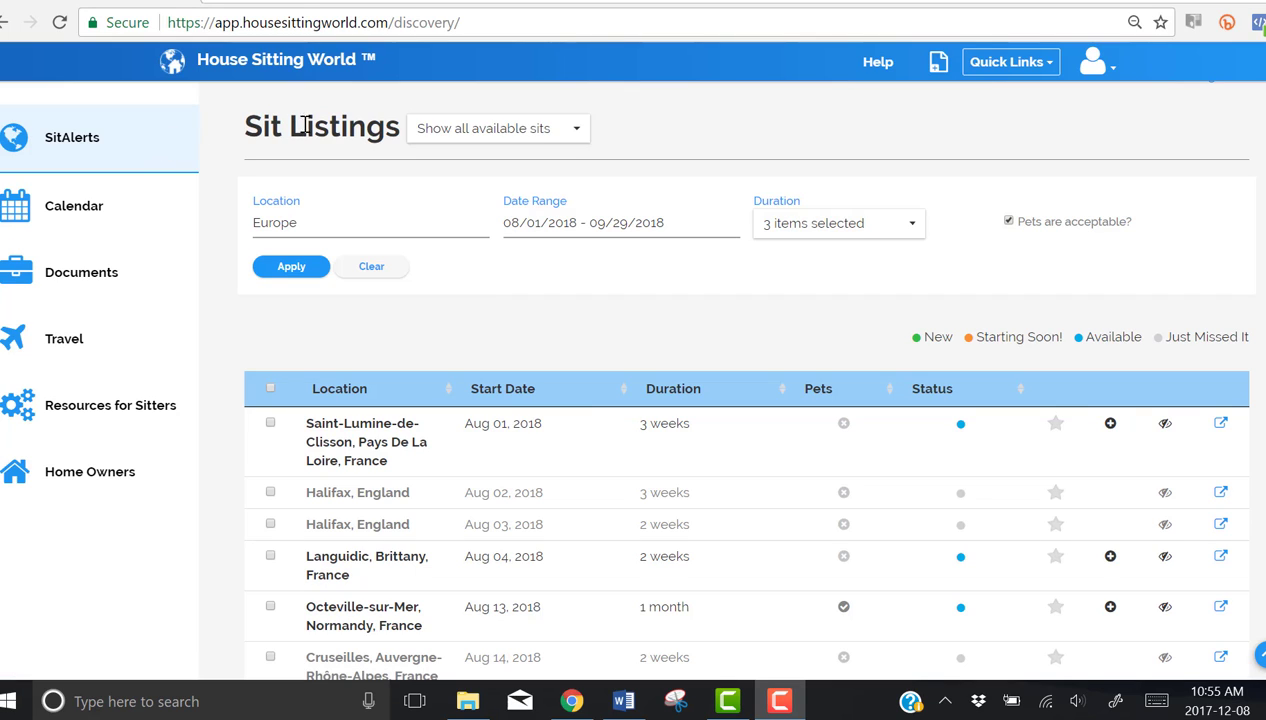
mouse_move(478, 152)
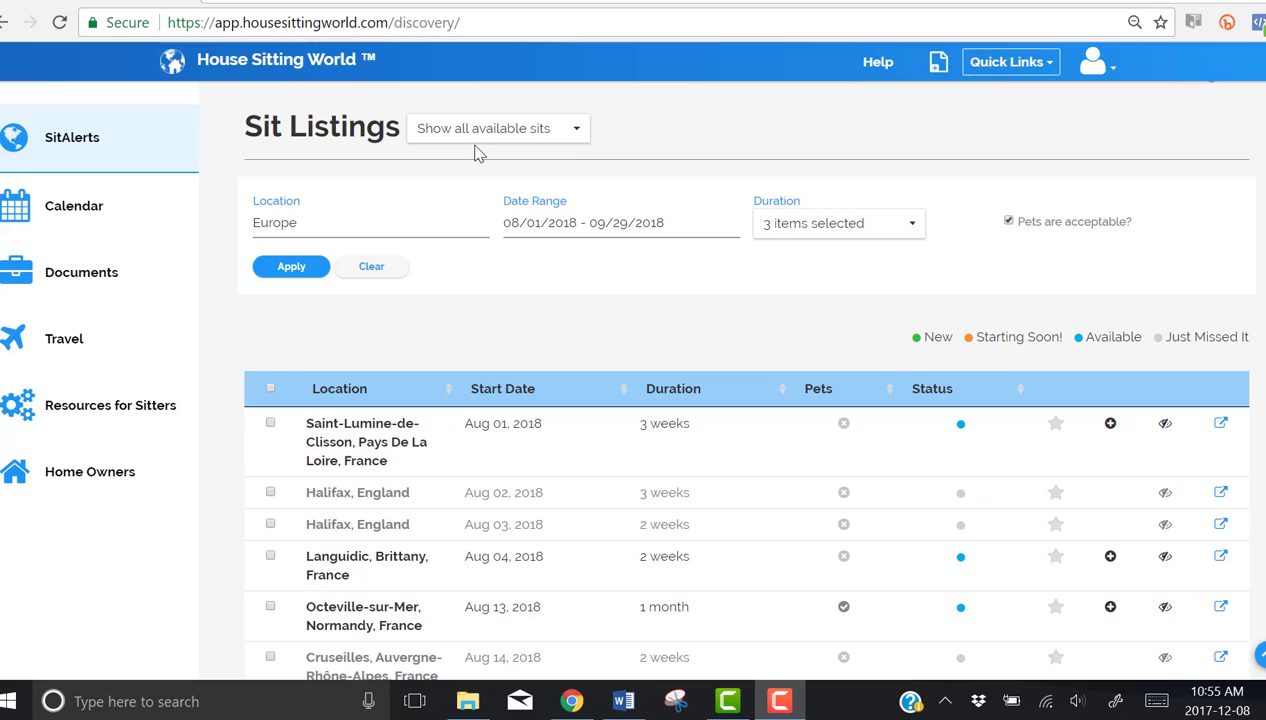
mouse_move(400, 220)
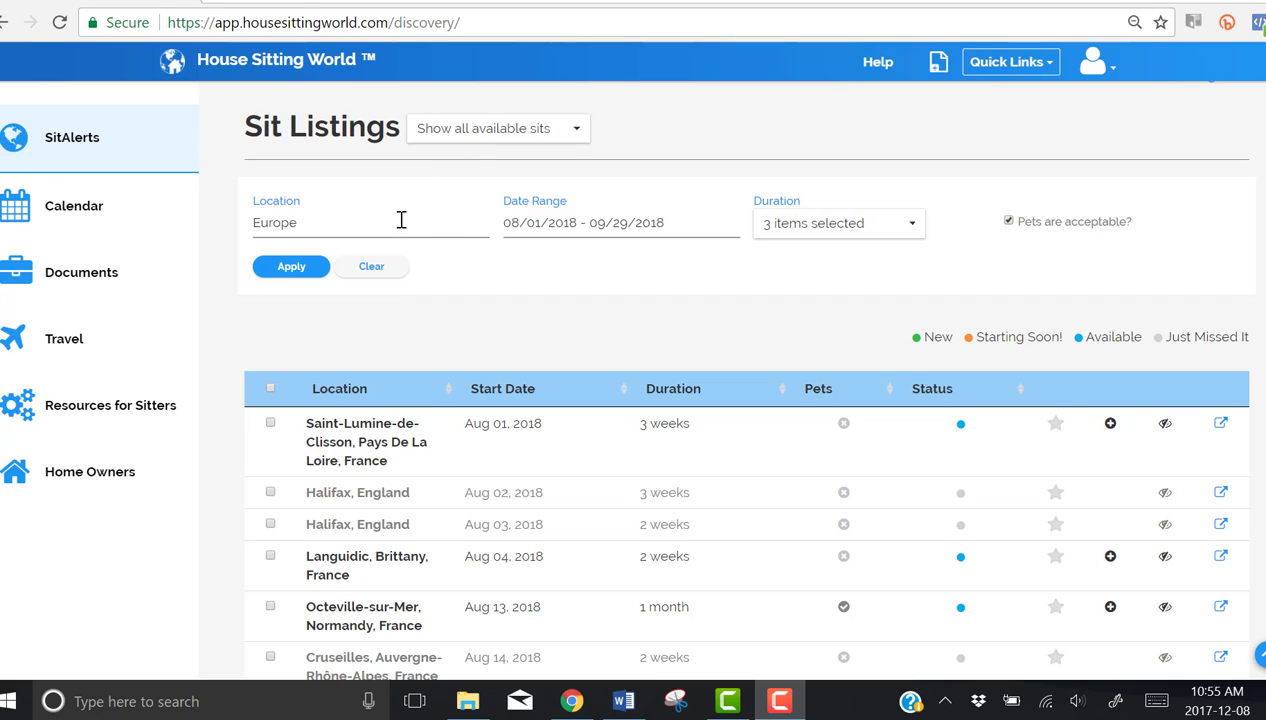
mouse_move(838, 224)
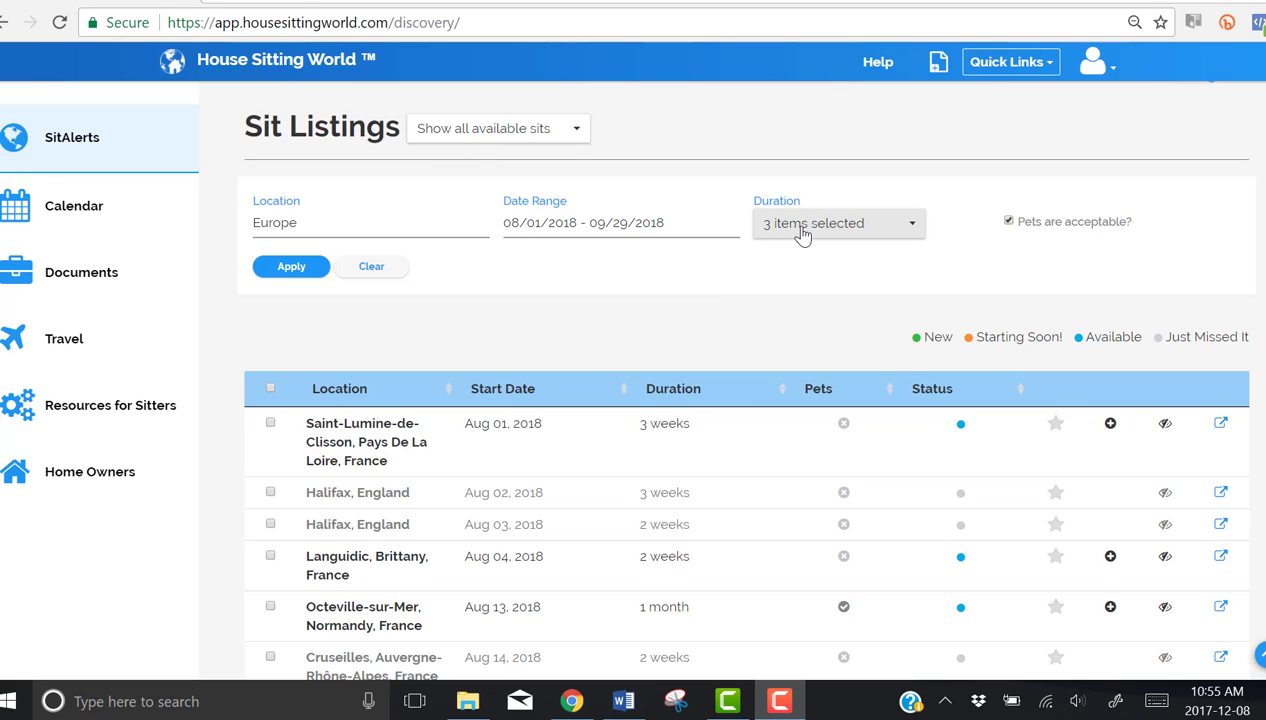
Step: Leave the sit duration filter unchanged and sort the Europe listings by status, available sits first
click(838, 222)
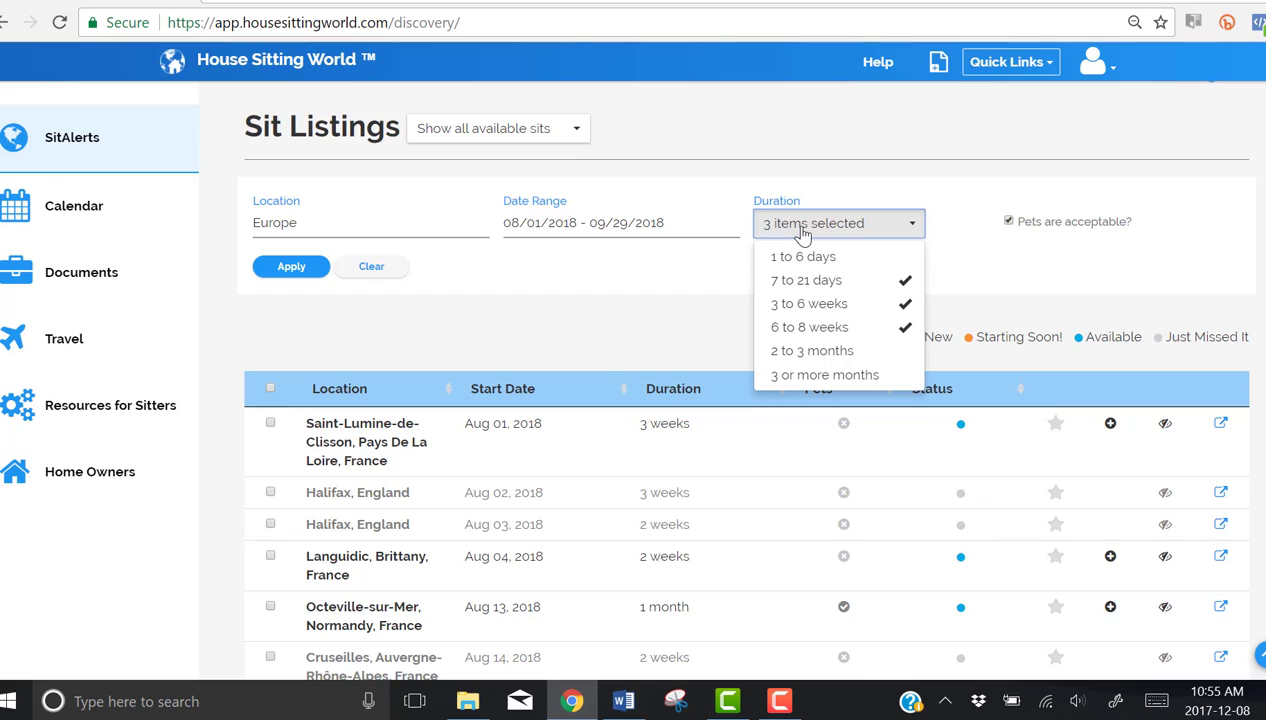
click(838, 224)
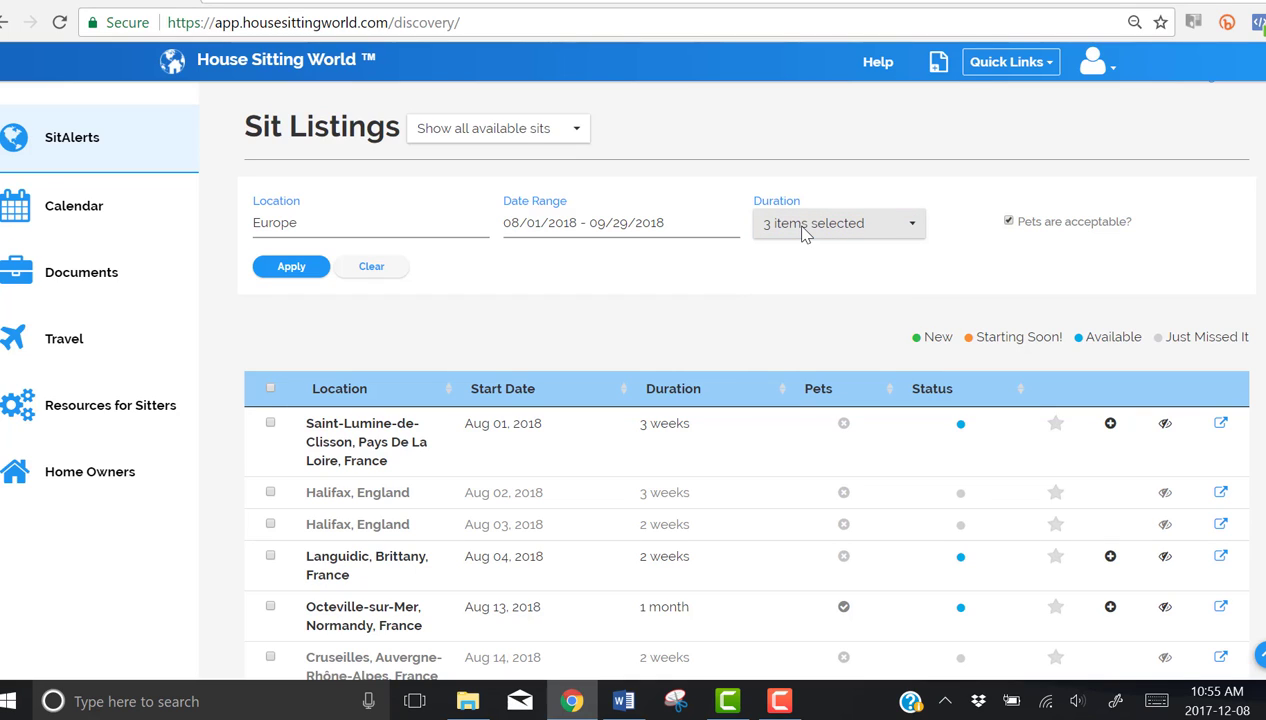
mouse_move(998, 260)
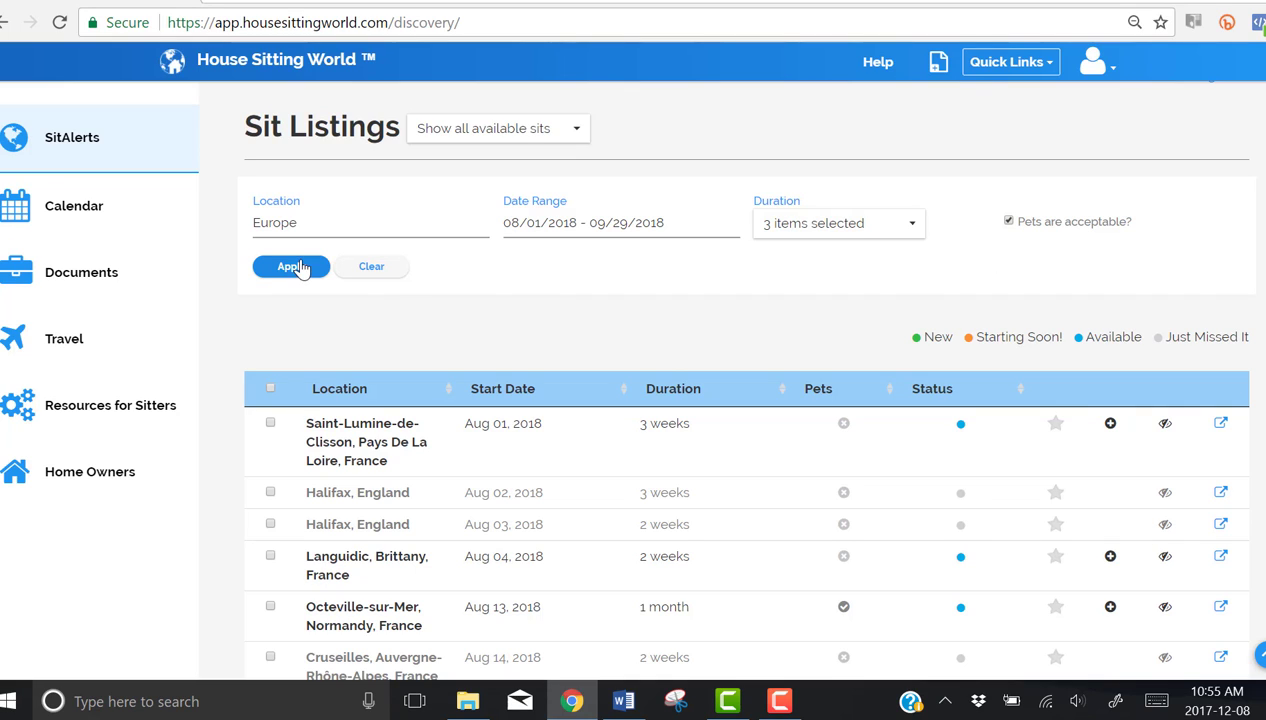
mouse_move(502, 308)
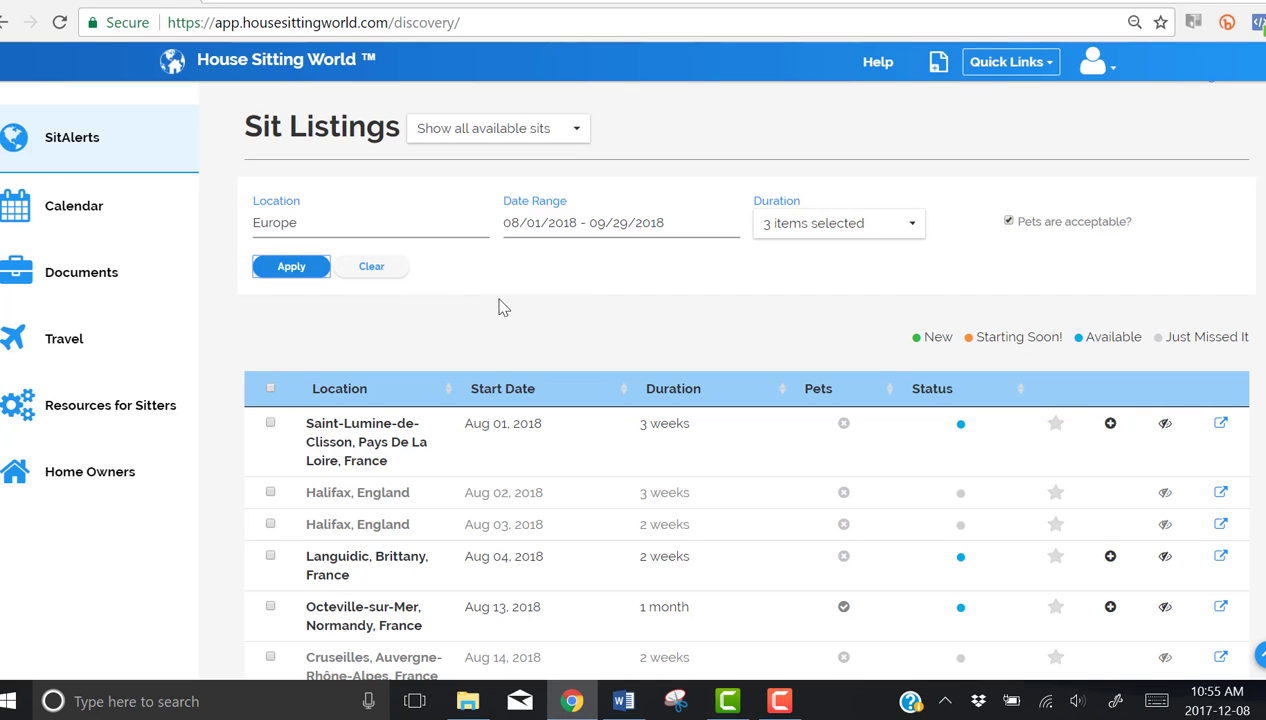
mouse_move(818, 396)
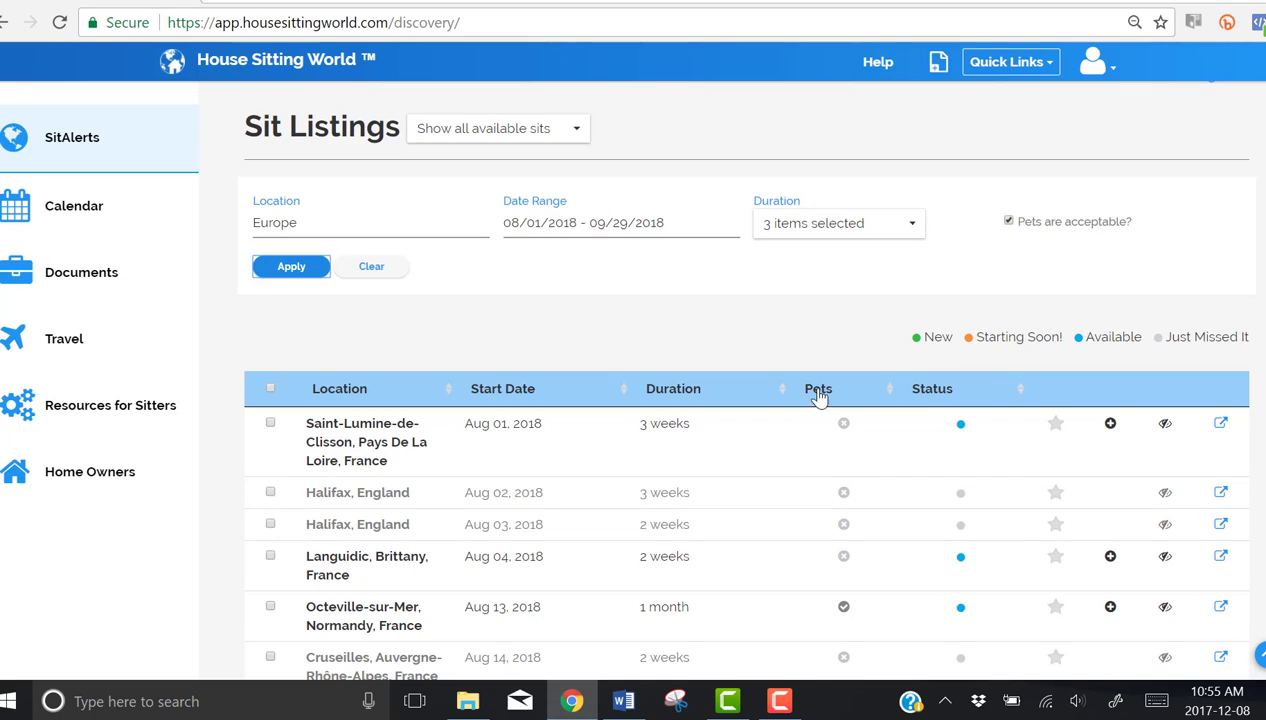
mouse_move(932, 388)
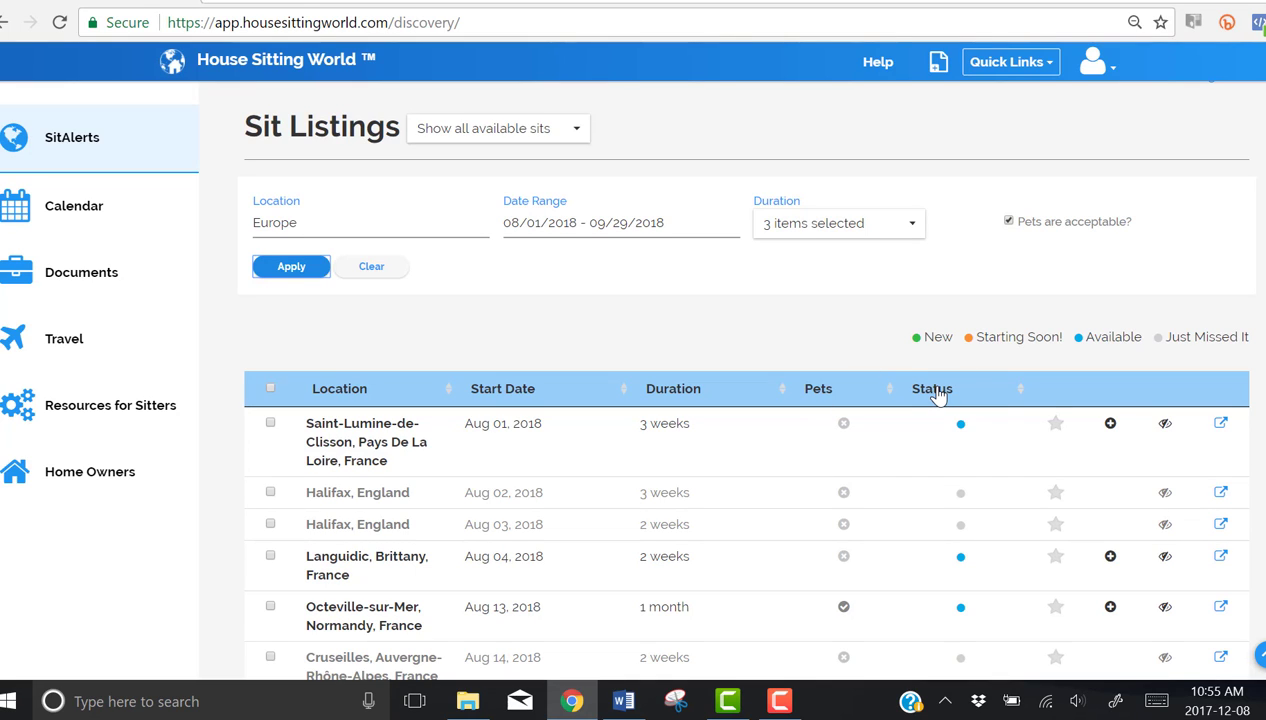
click(930, 388)
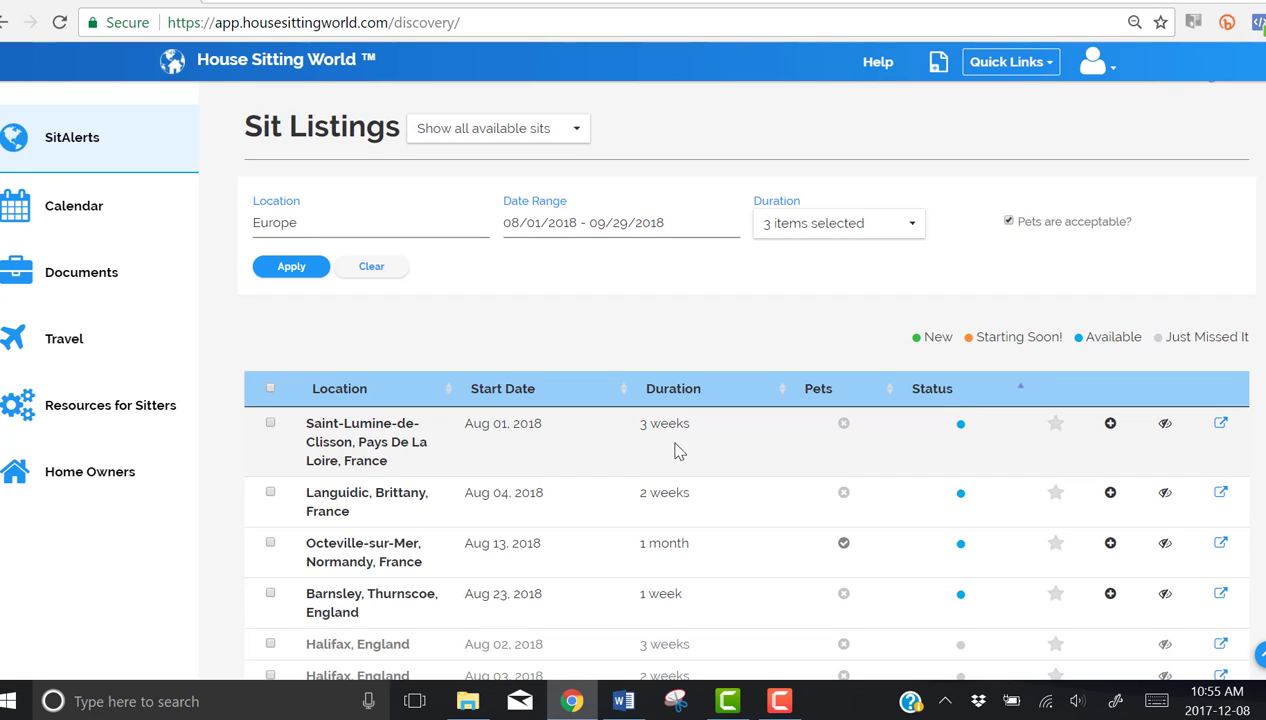
mouse_move(652, 536)
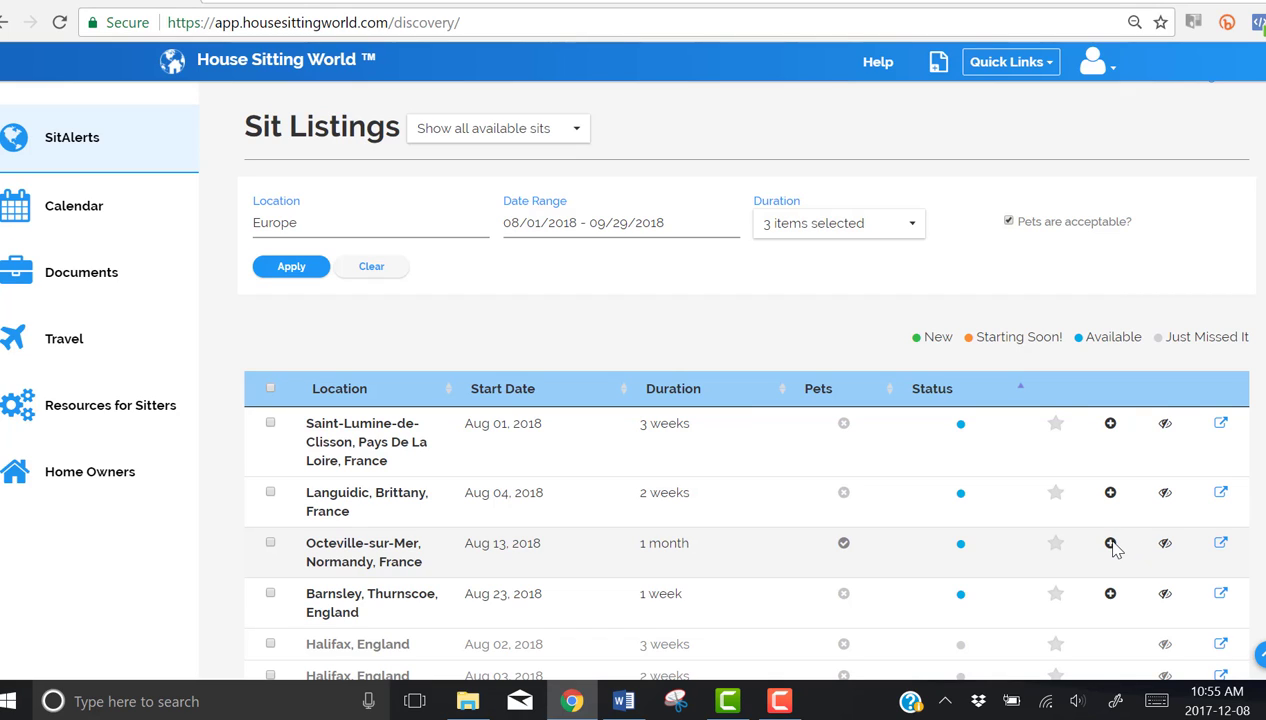
Step: Add the Octeville-sur-Mer, Normandy sit to the calendar and go to the Calendar planning page
click(1110, 542)
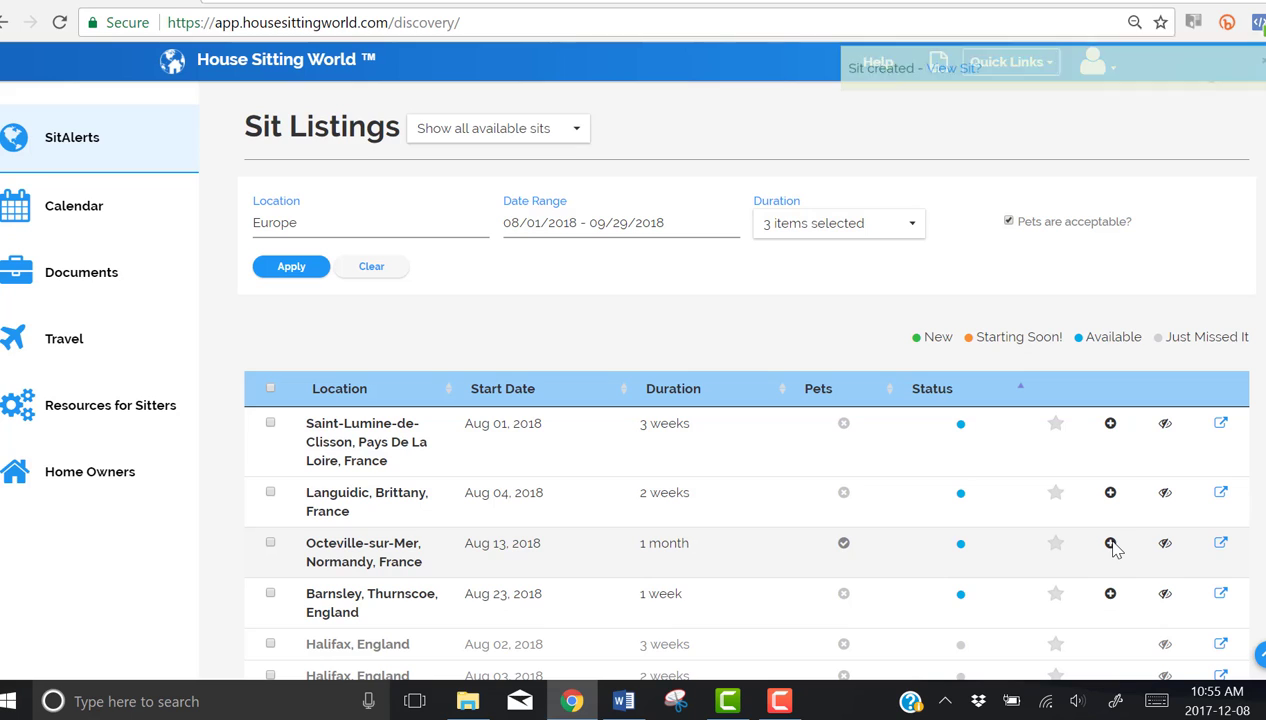
mouse_move(1036, 156)
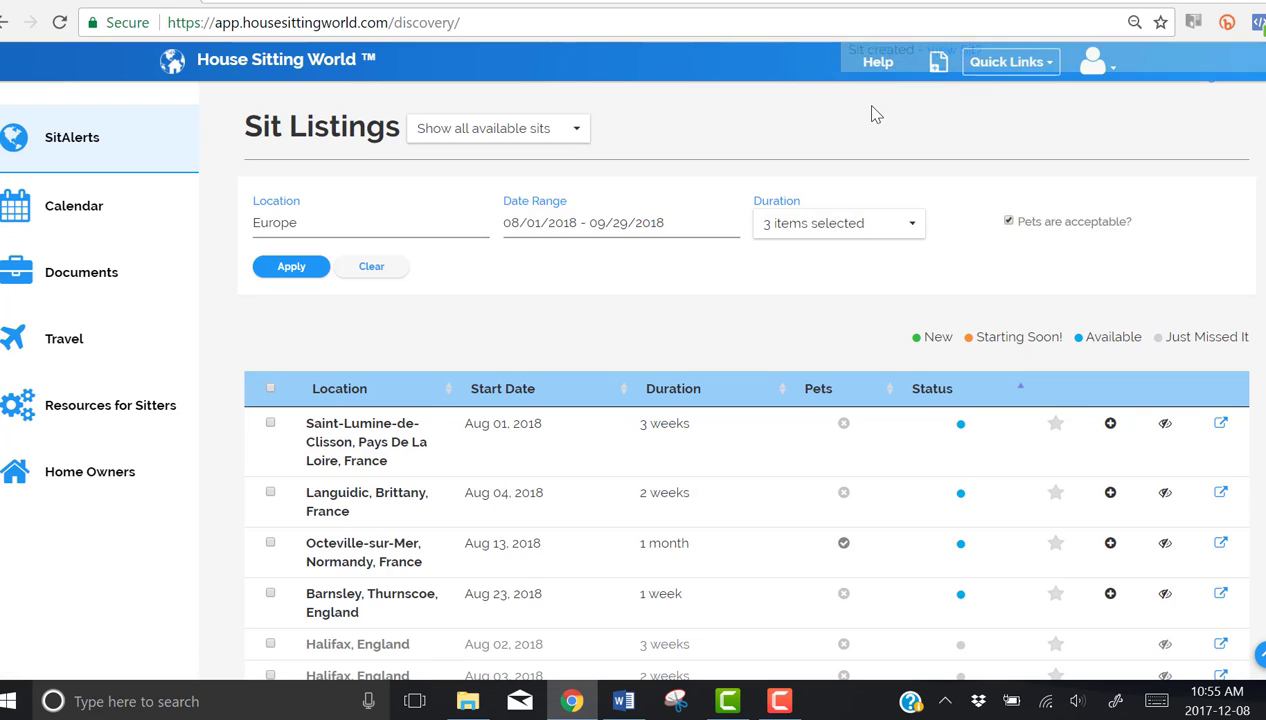
mouse_move(116, 210)
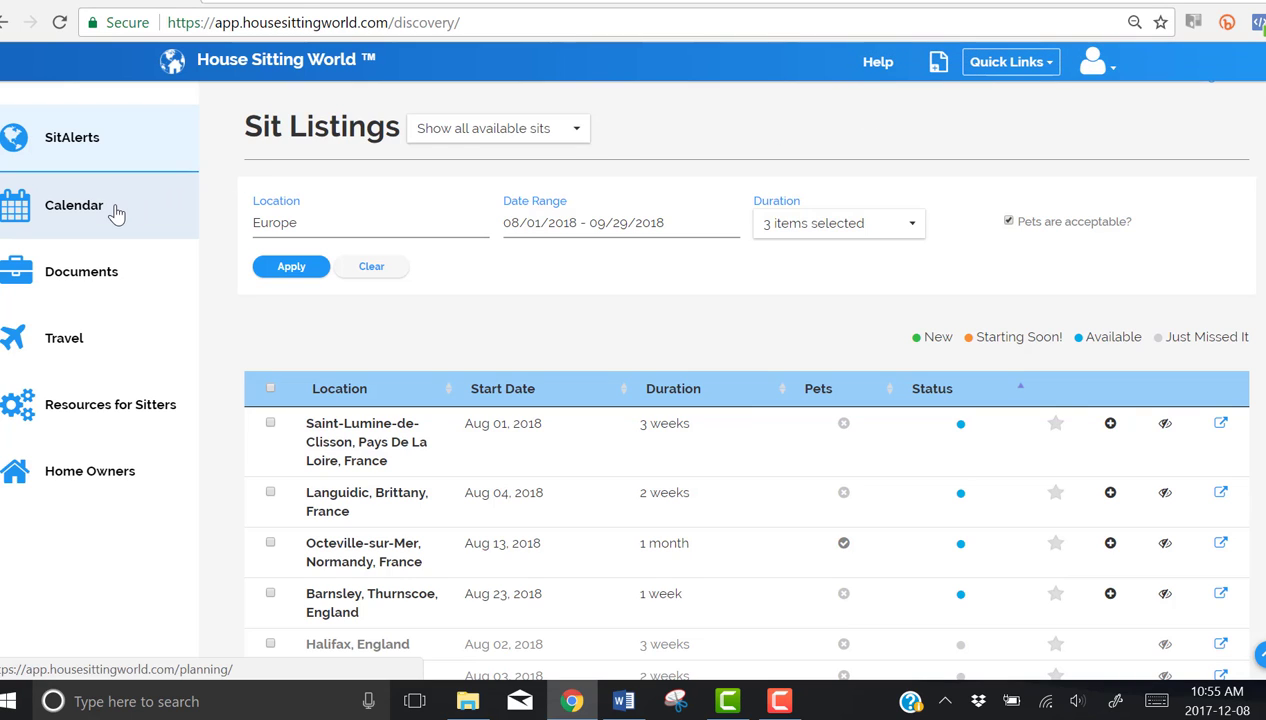
click(74, 204)
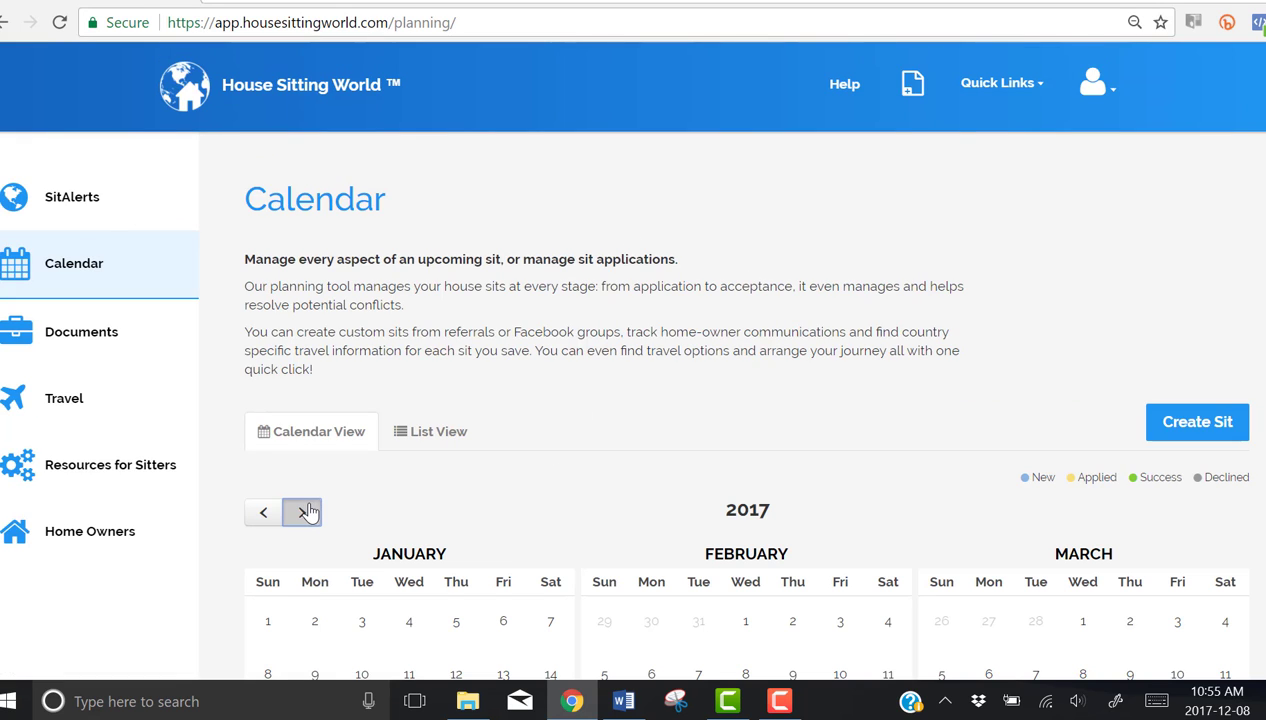
Step: Advance the calendar to 2018 and check August 13 shows the Octeville-sur-Mer, Normandy sit blocked off
click(302, 512)
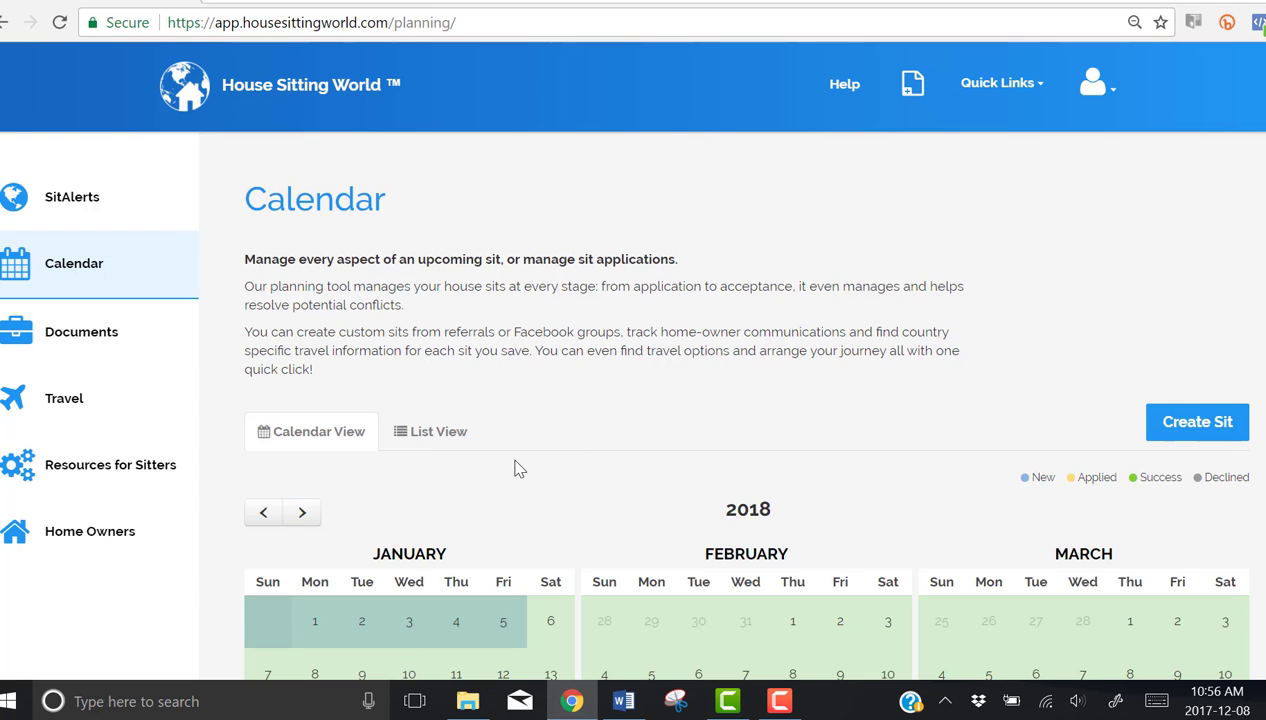
scroll(down, 3)
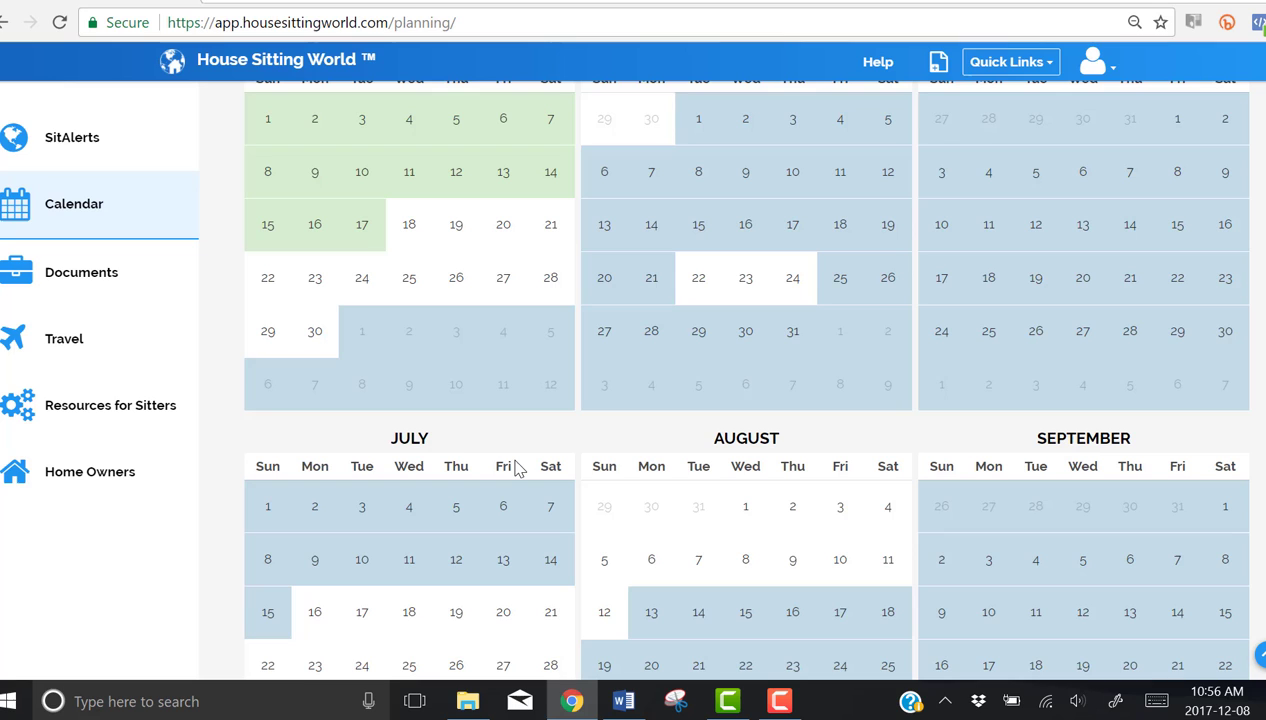
scroll(down, 3)
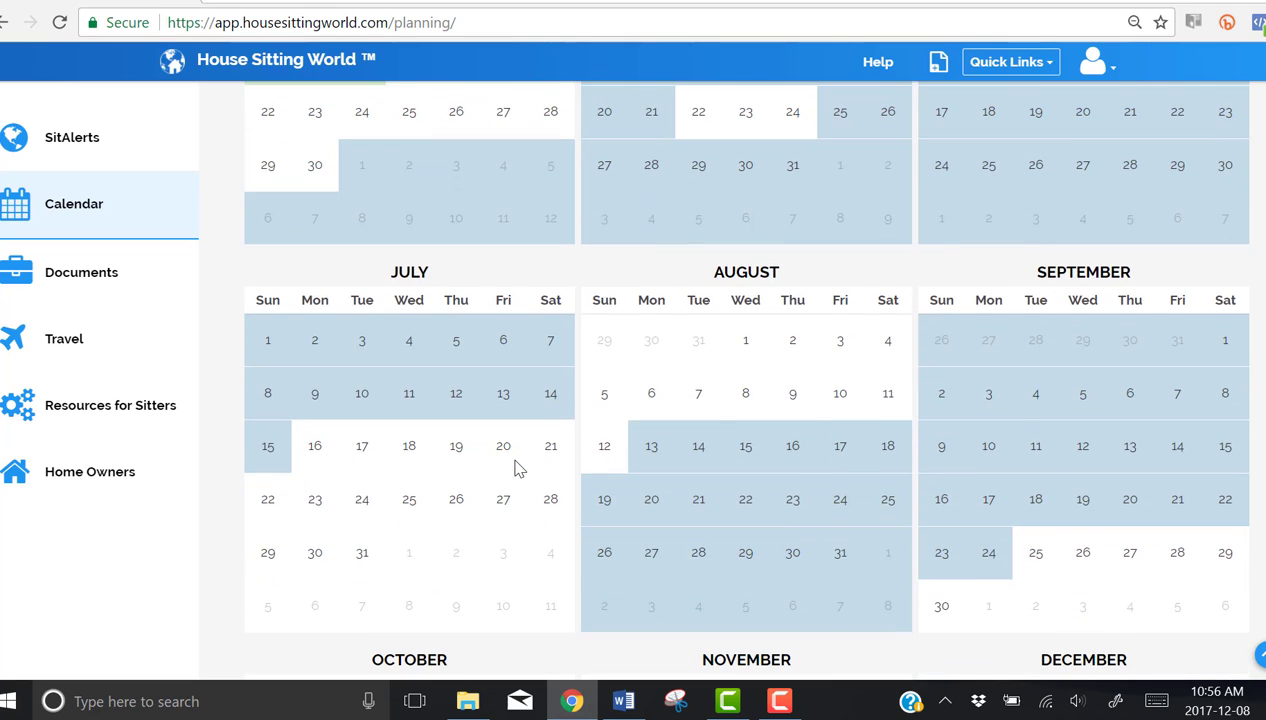
mouse_move(666, 456)
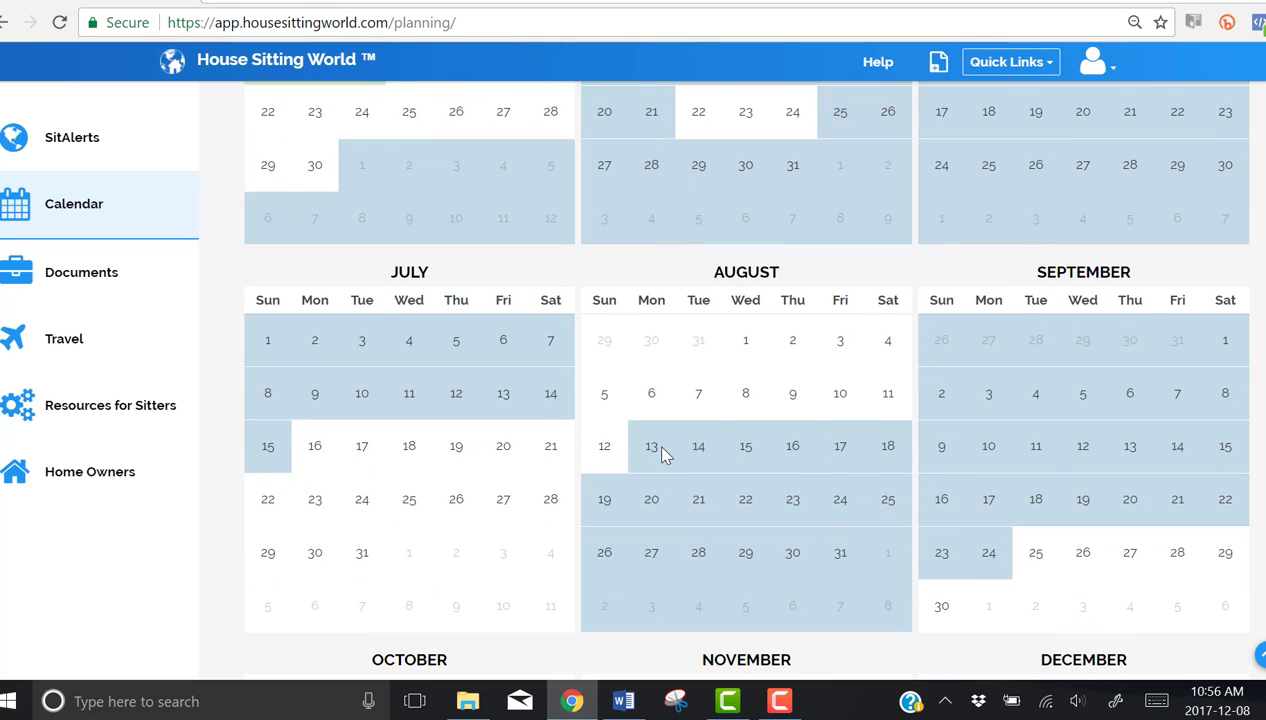
mouse_move(652, 446)
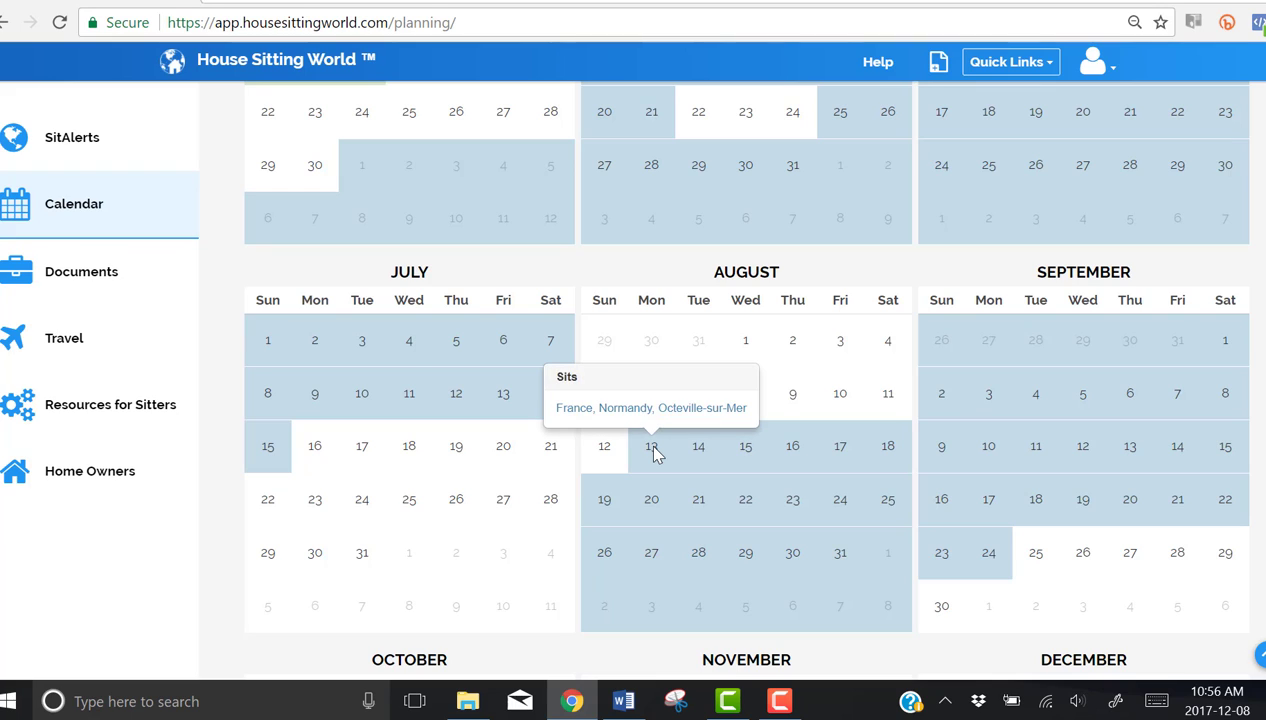
mouse_move(652, 414)
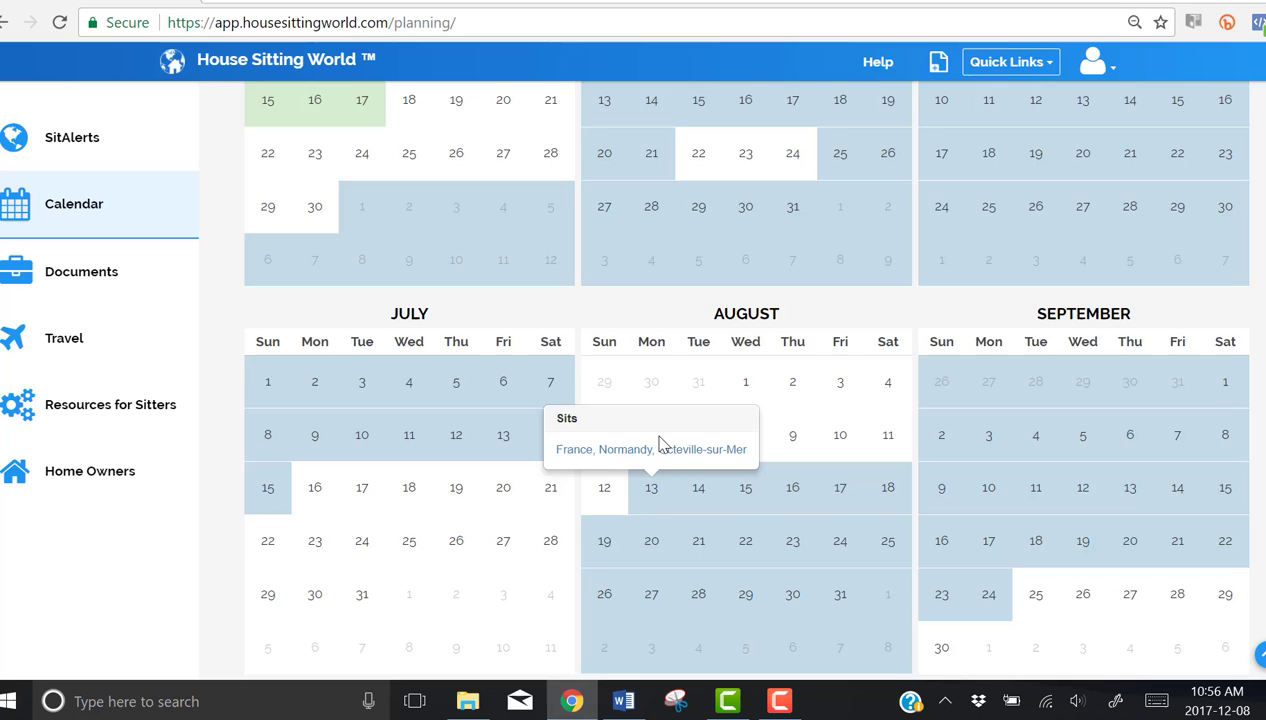
scroll(up, 3)
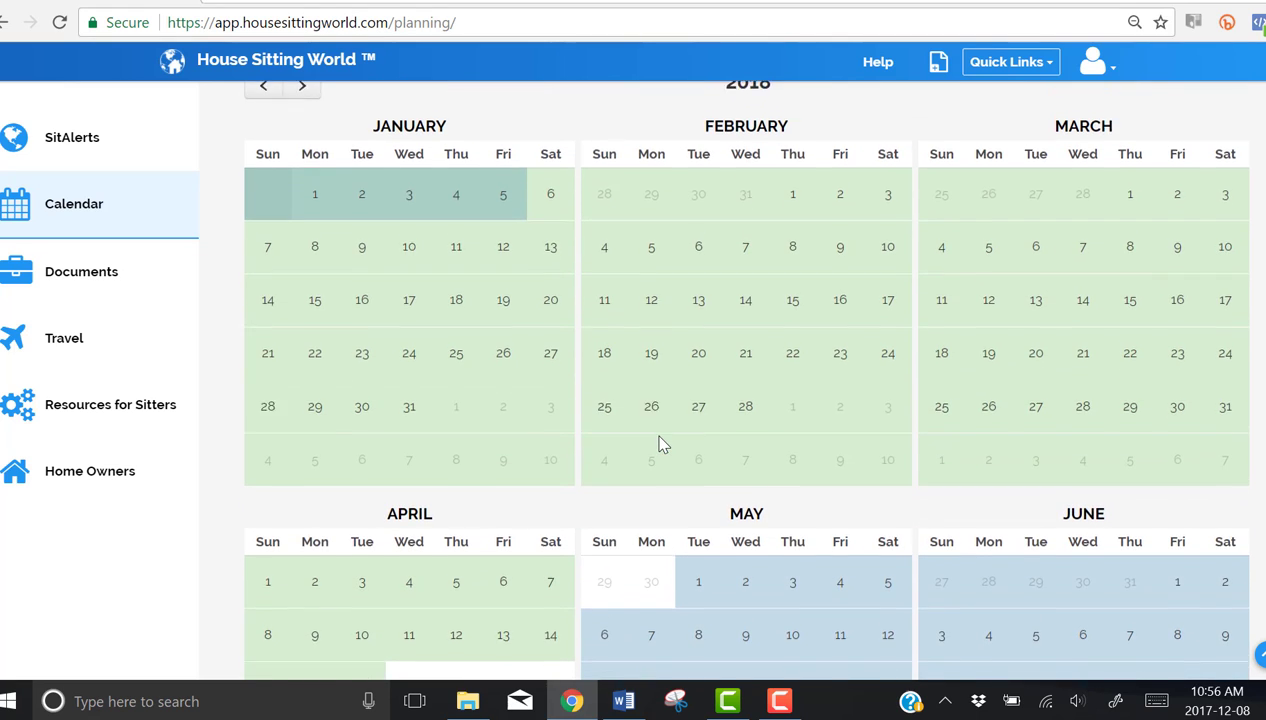
scroll(up, 3)
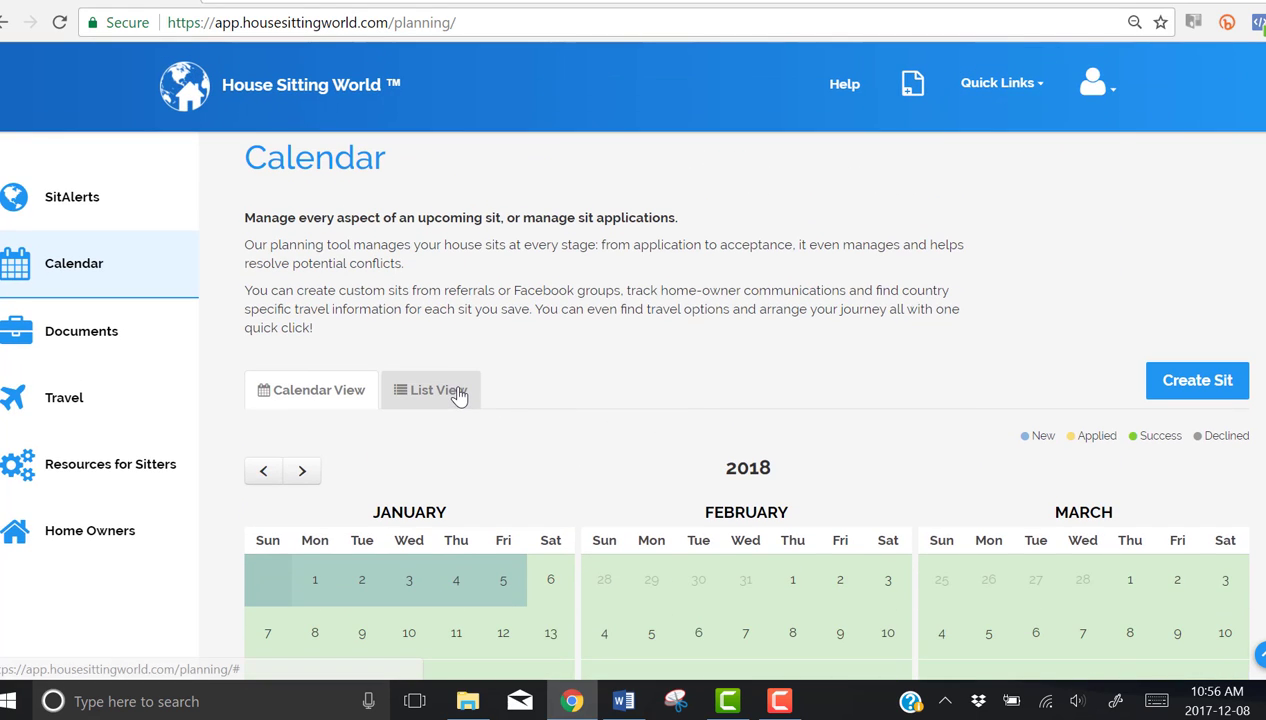
Step: Switch to List View and find France, Normandy, Octeville-sur-Mer under August 2018-08-13
click(430, 390)
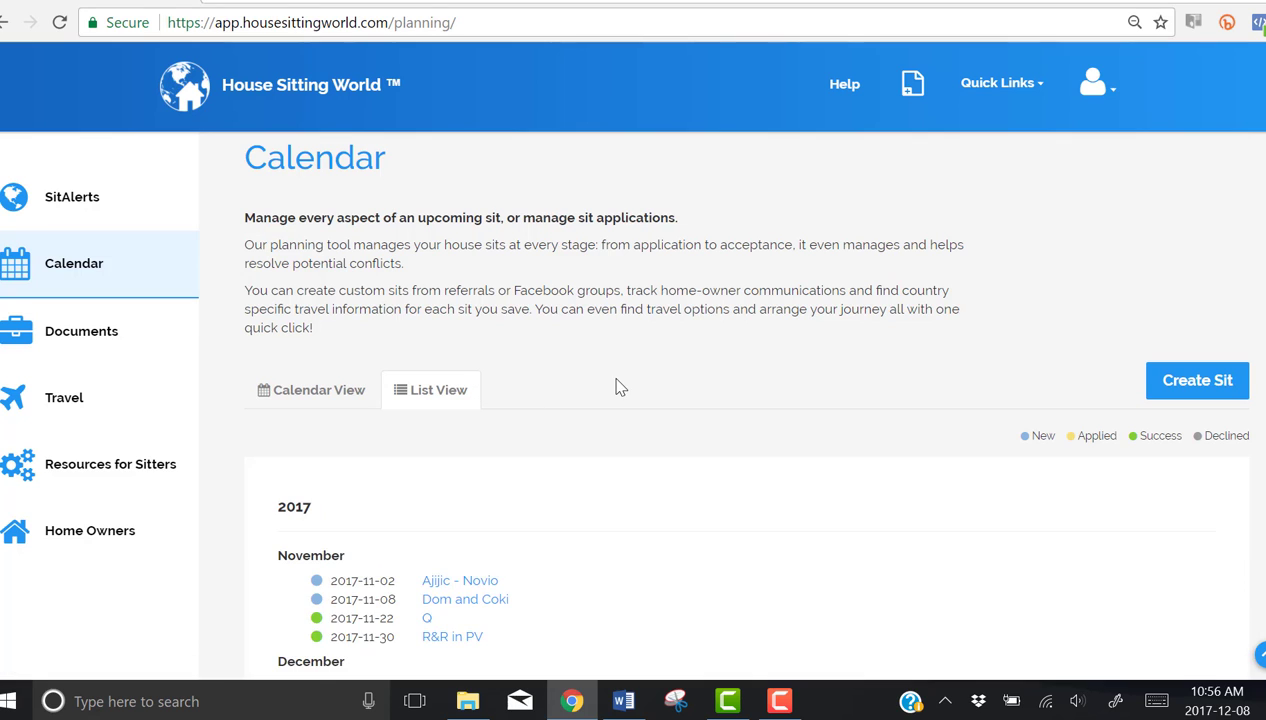
scroll(down, 3)
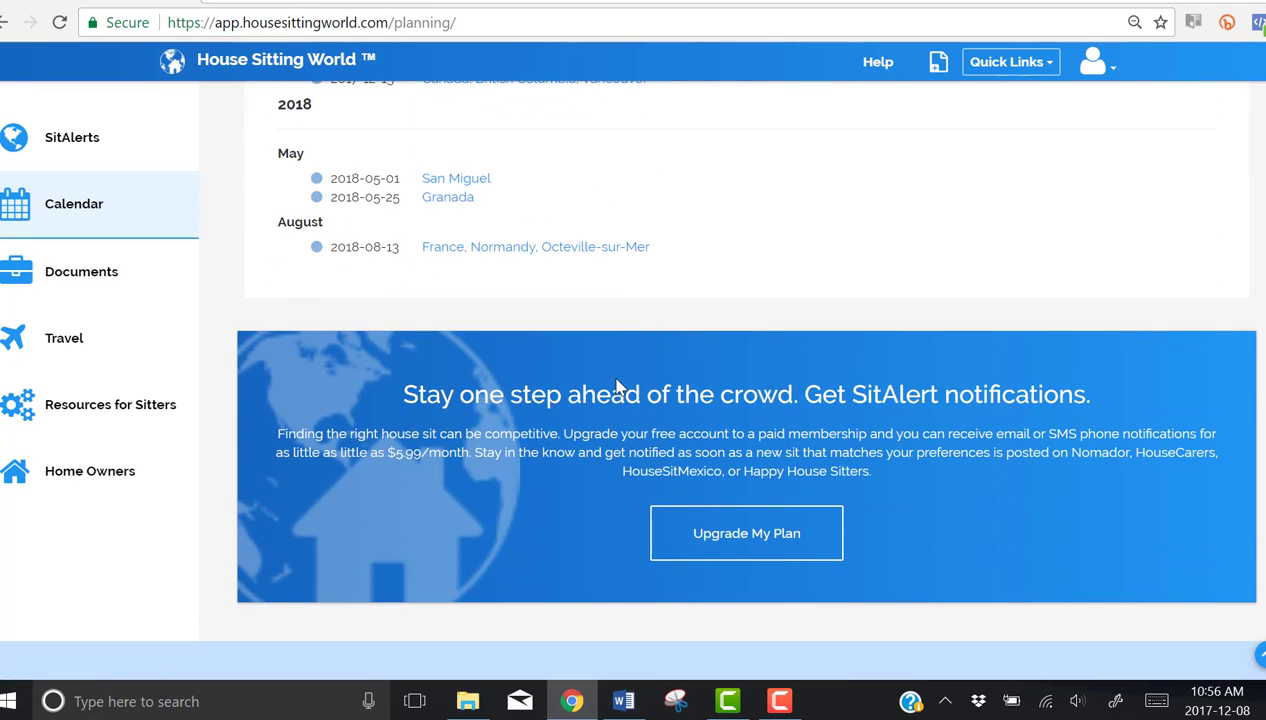
mouse_move(532, 236)
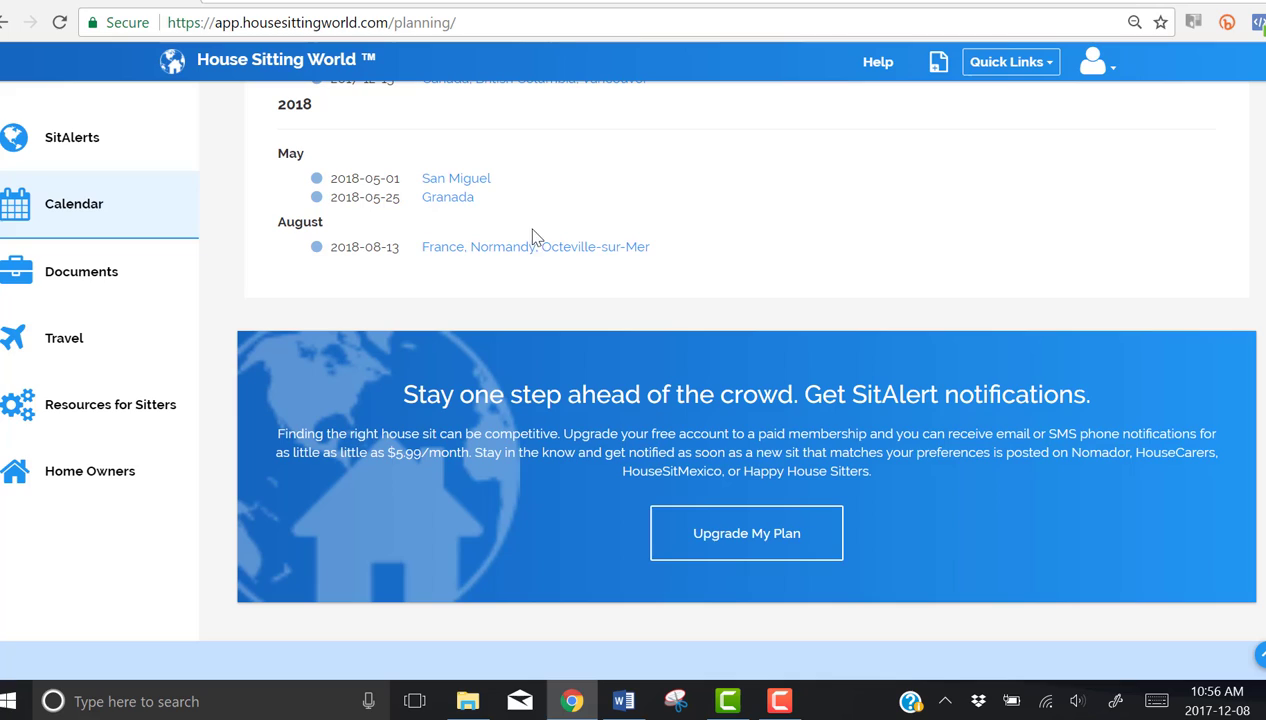
mouse_move(502, 270)
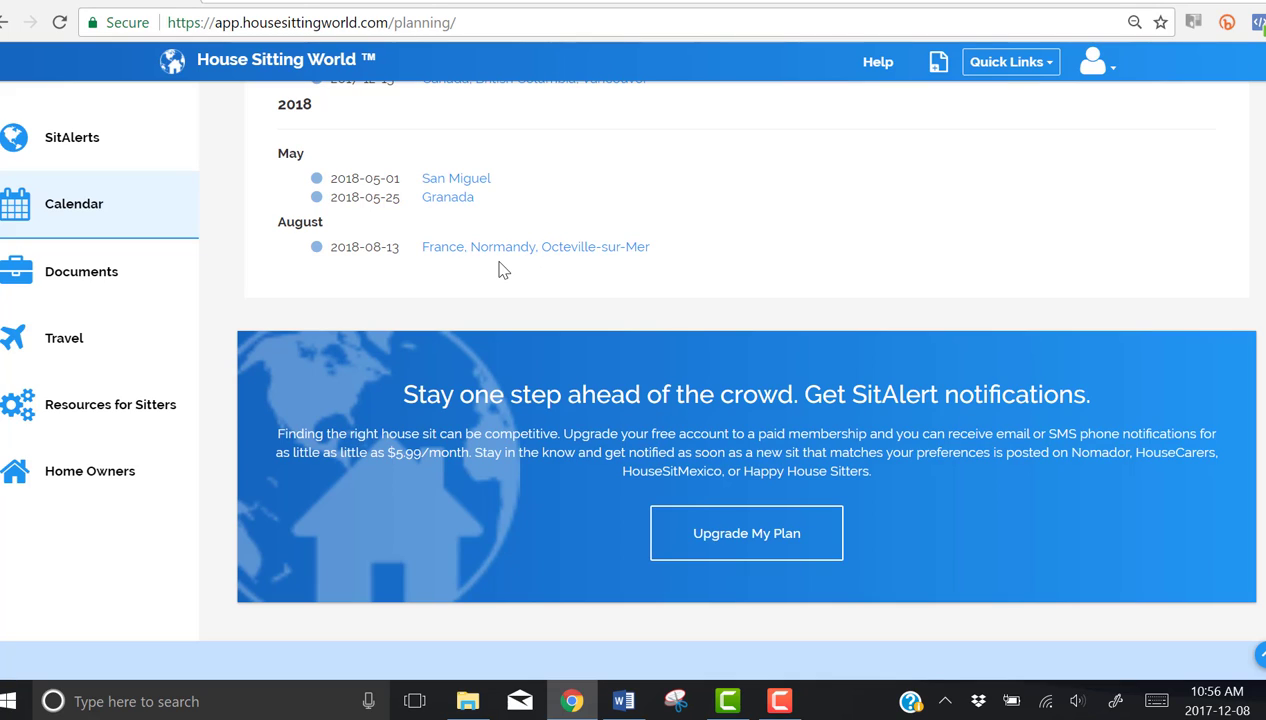
mouse_move(120, 210)
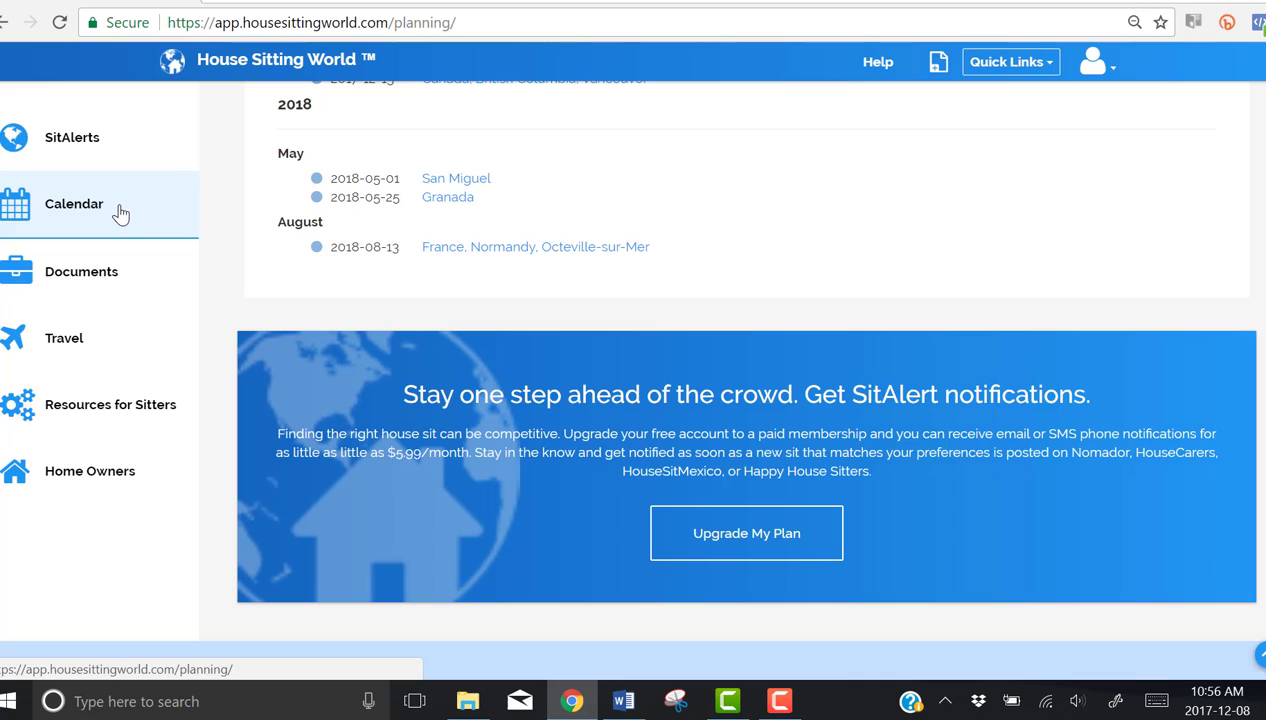
mouse_move(564, 168)
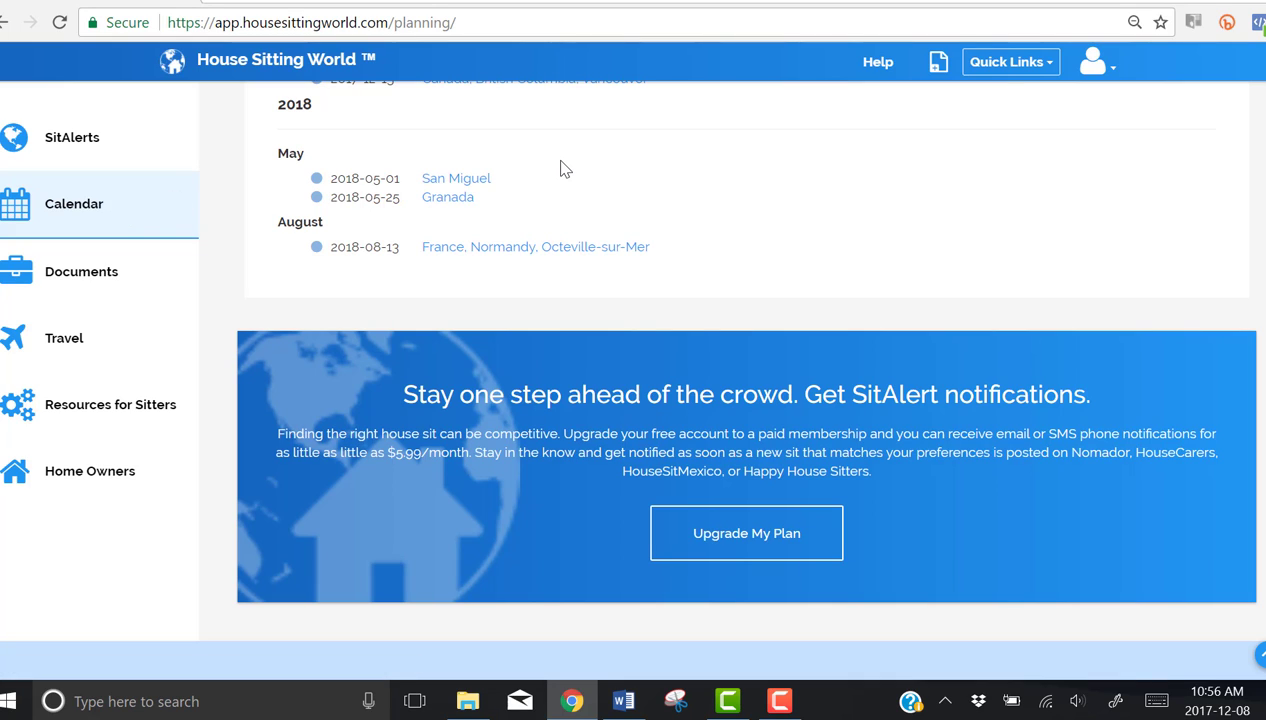
mouse_move(724, 496)
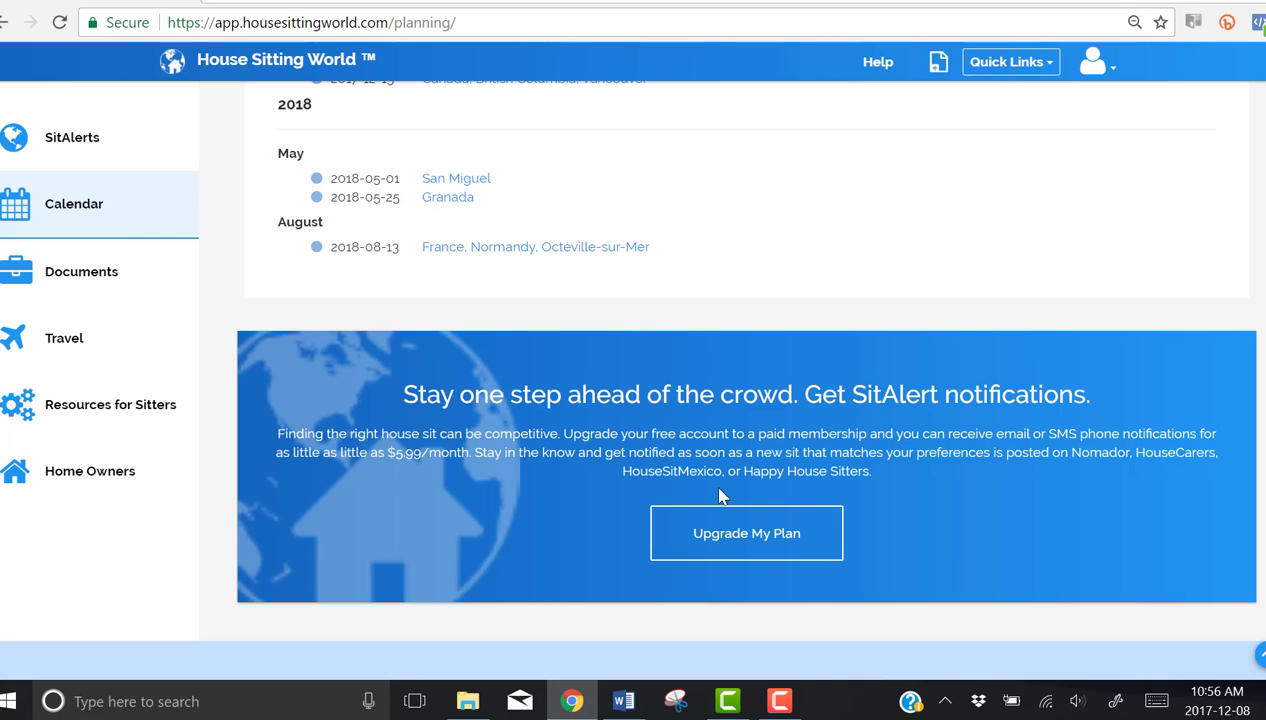